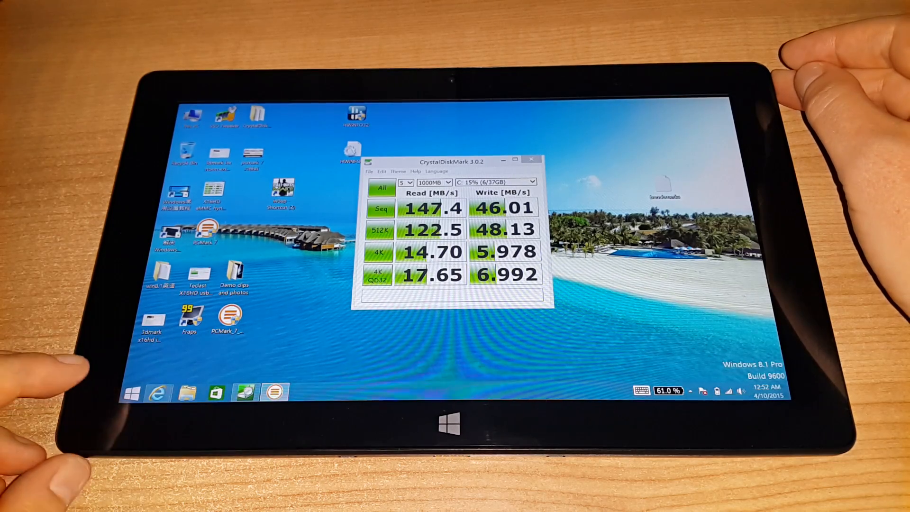
Step: Bring up the All Control Panel Items window over the CrystalDiskMark results
{"action": "left_click", "coordinate": [187, 391]}
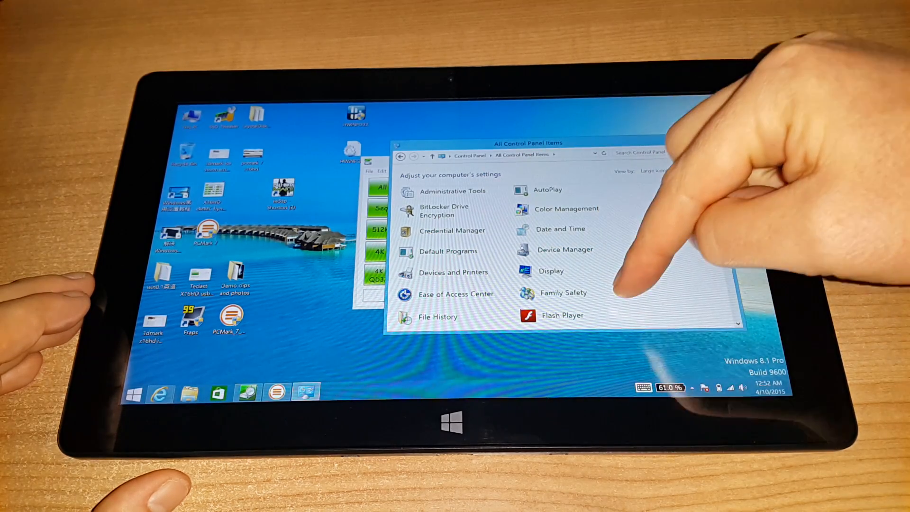
Step: Expand Disk drives in Device Manager and inspect the reported SD card drive
{"action": "scroll", "scroll_direction": "down", "scroll_amount": 3}
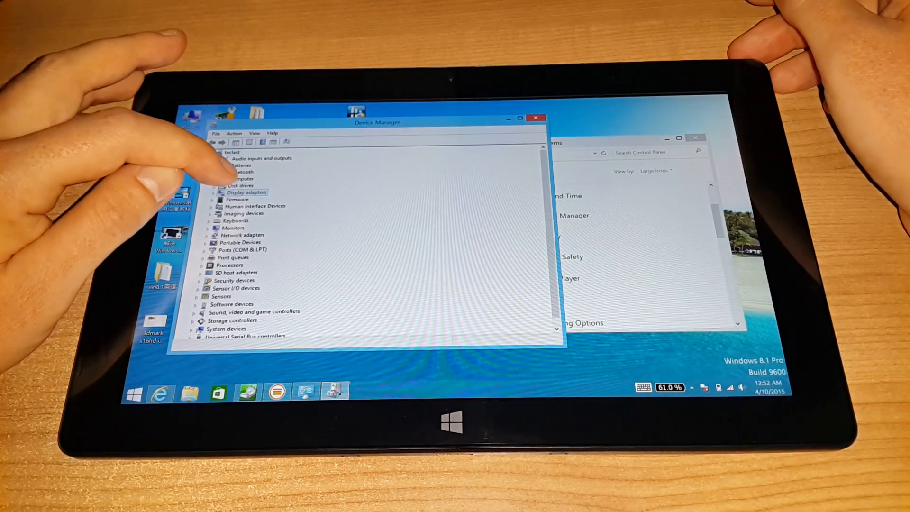
{"action": "left_click", "coordinate": [207, 185]}
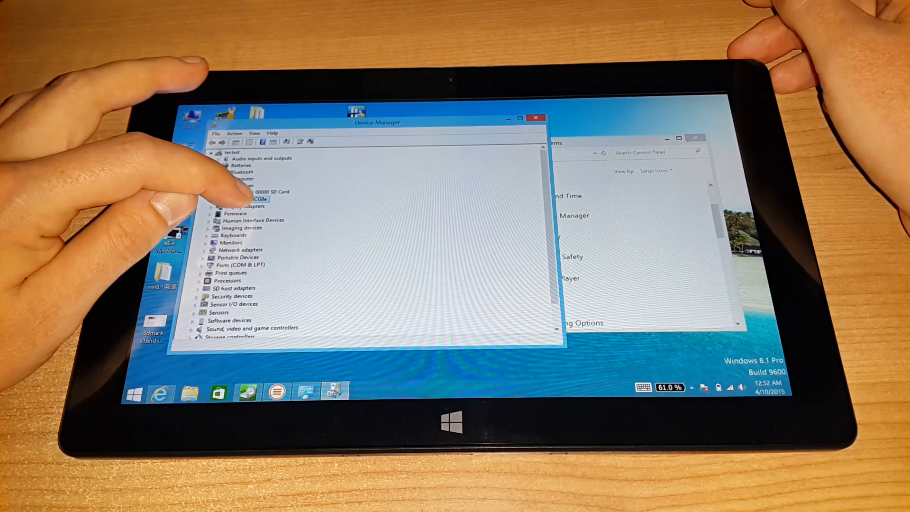
{"action": "right_click", "coordinate": [249, 199]}
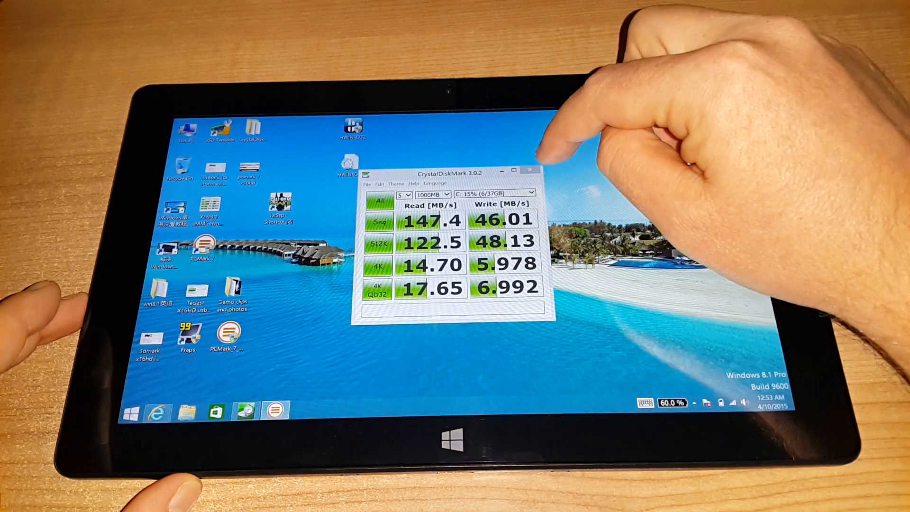
Step: View the Geekbench 3 result (871 single-core, 2171 multi-core) and its System Information
{"action": "left_click", "coordinate": [531, 170]}
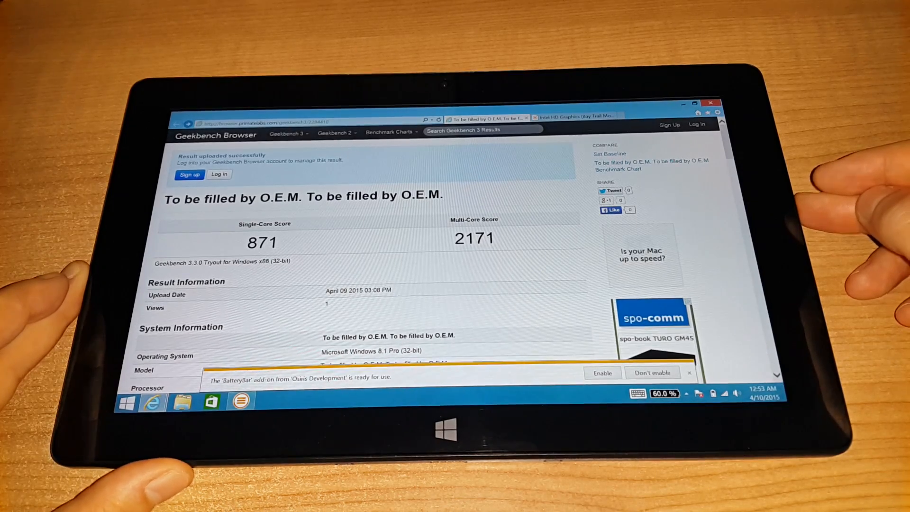
{"action": "scroll", "scroll_direction": "down", "scroll_amount": 3}
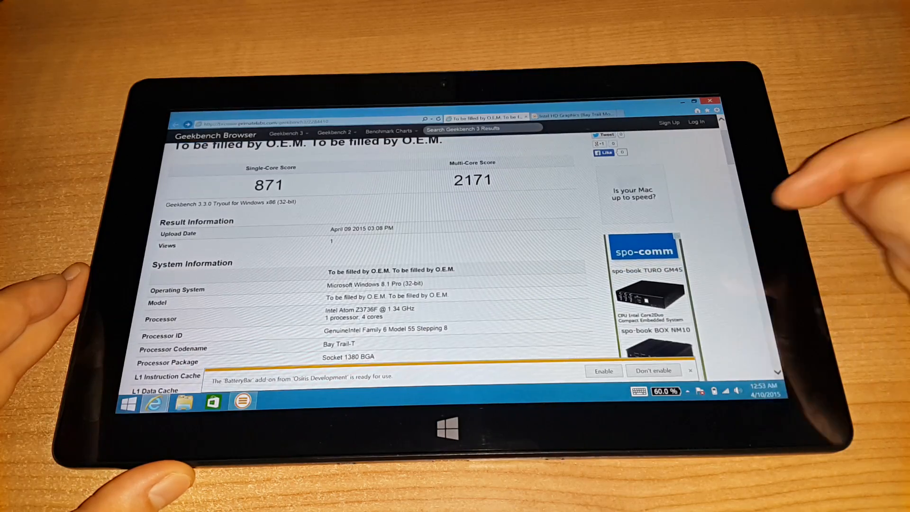
{"action": "scroll", "scroll_direction": "down", "scroll_amount": 3}
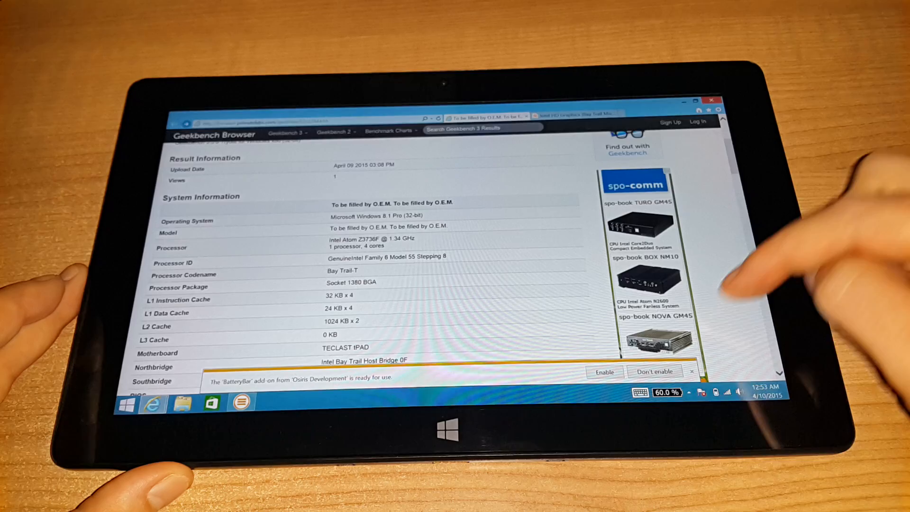
{"action": "scroll", "scroll_direction": "down", "scroll_amount": 3}
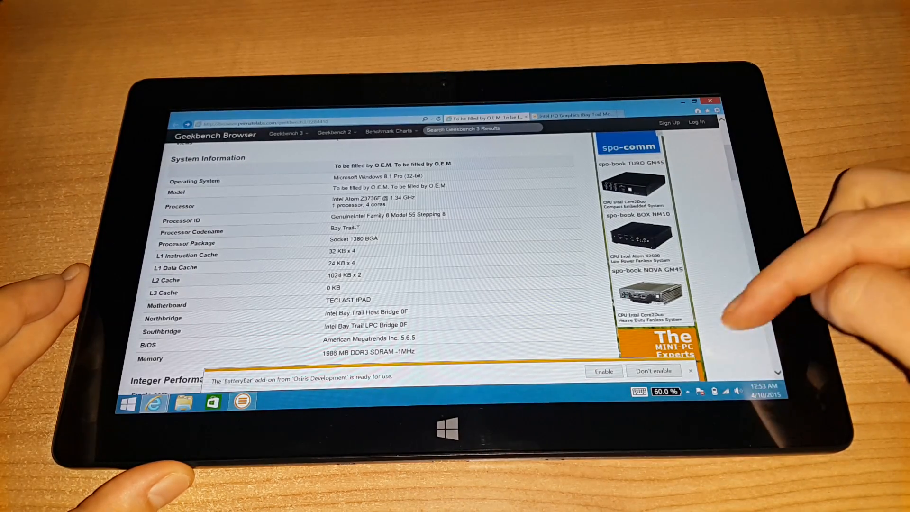
{"action": "scroll", "scroll_direction": "down", "scroll_amount": 3}
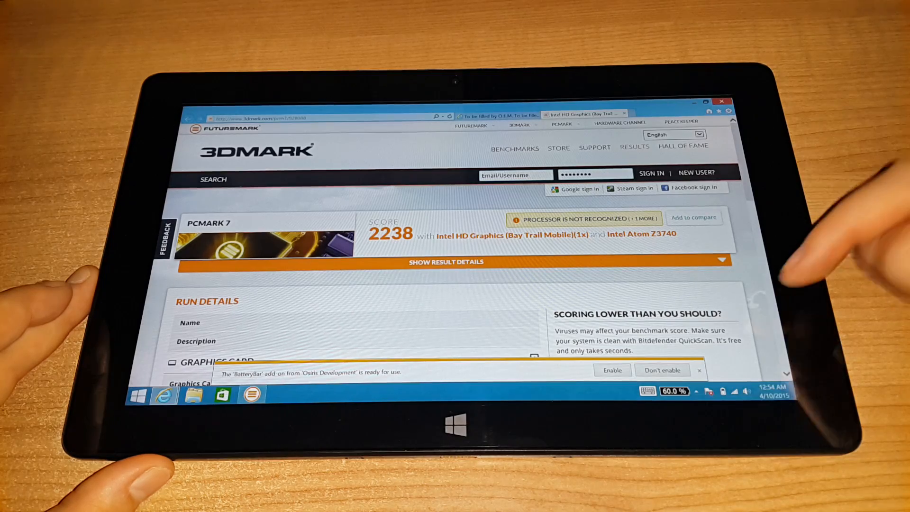
Step: Scroll the PCMark 7 result (2238) down to the Run Details / Graphics Card section
{"action": "scroll", "scroll_direction": "down", "scroll_amount": 3}
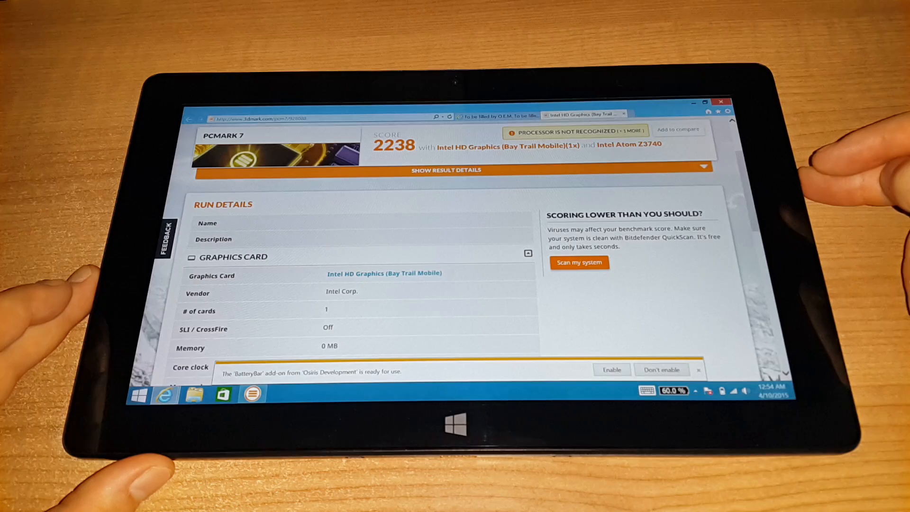
{"action": "scroll", "scroll_direction": "down", "scroll_amount": 3}
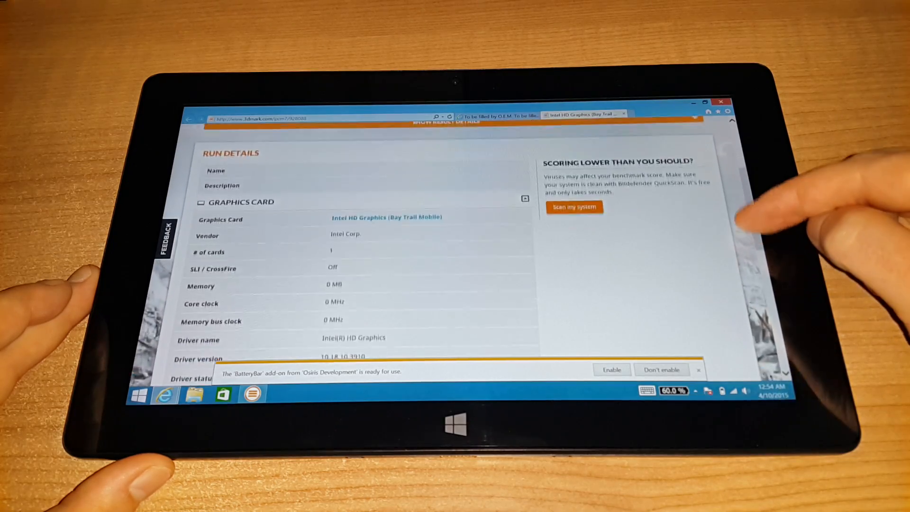
{"action": "scroll", "scroll_direction": "down", "scroll_amount": 3}
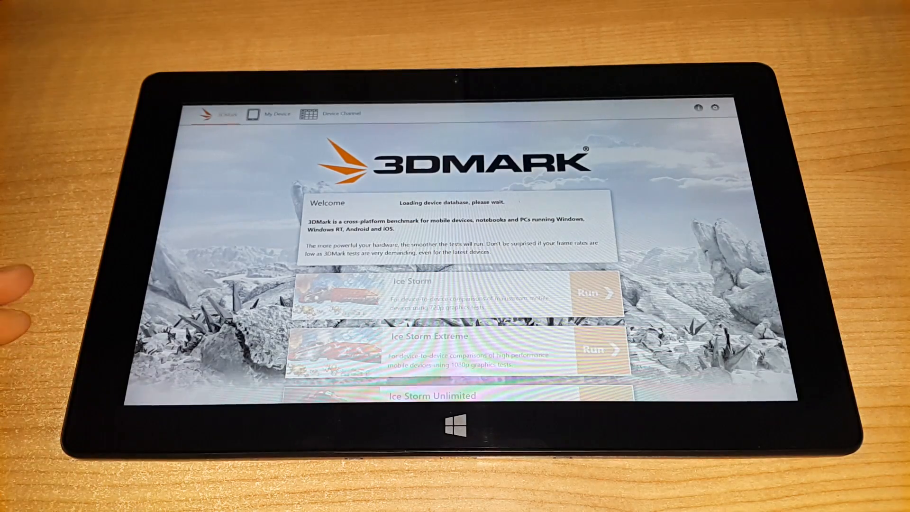
Step: View the Ice Storm Unlimited result page with its 14476 score and comparison note
{"action": "left_click", "coordinate": [273, 115]}
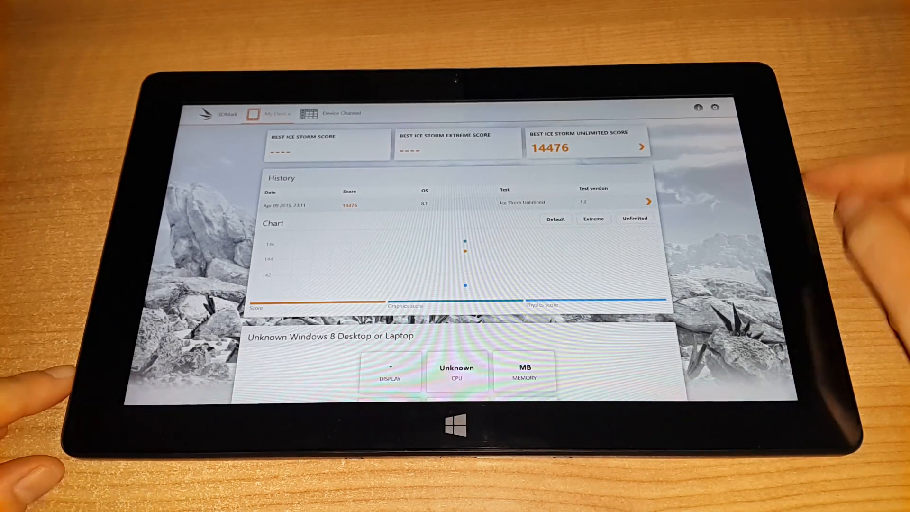
{"action": "left_click", "coordinate": [635, 218]}
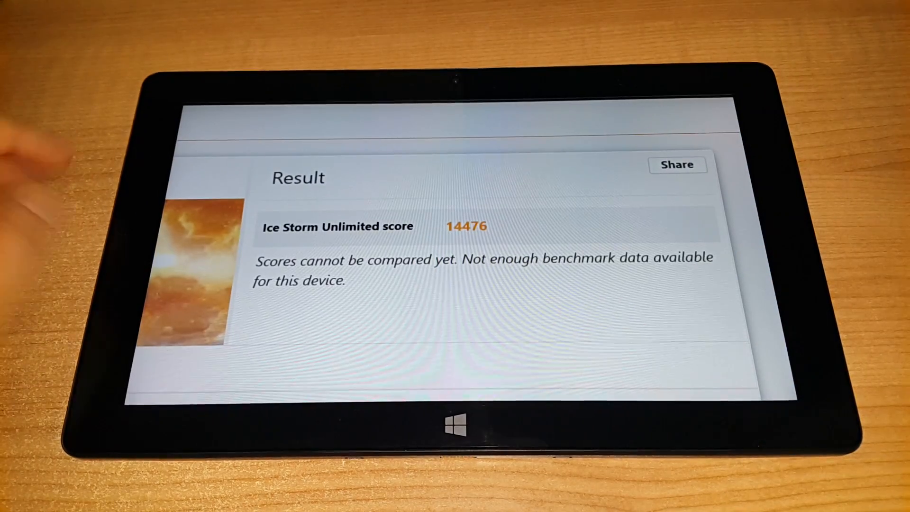
{"action": "scroll", "scroll_direction": "down", "scroll_amount": 3}
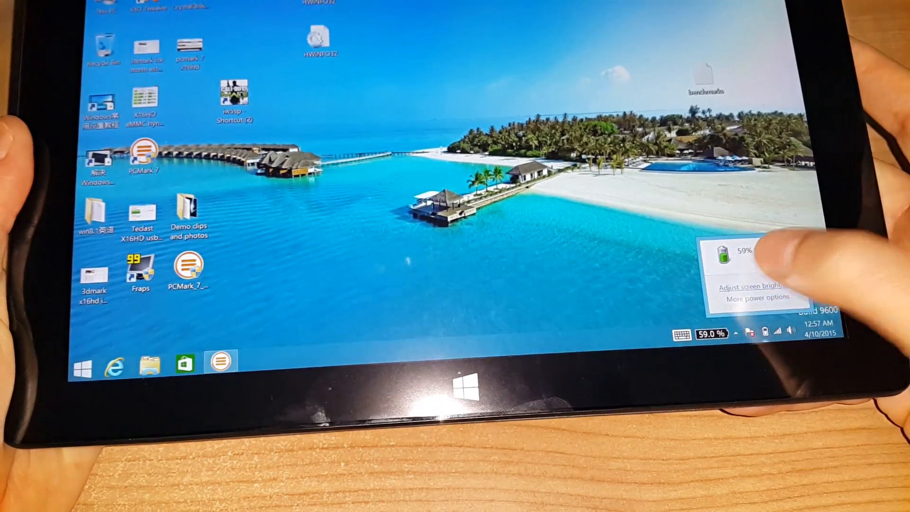
Step: Show the battery charge flyout reading 59% from the taskbar tray
{"action": "left_click", "coordinate": [751, 286]}
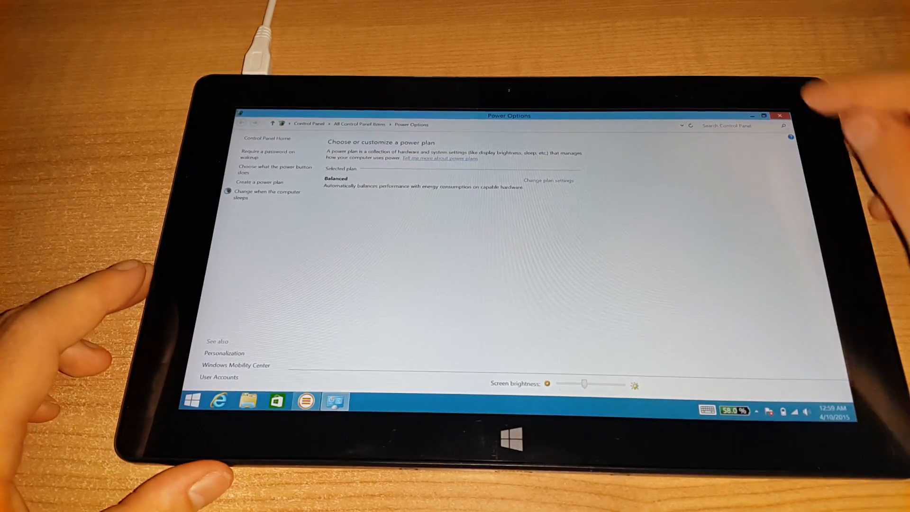
{"action": "left_click", "coordinate": [780, 116]}
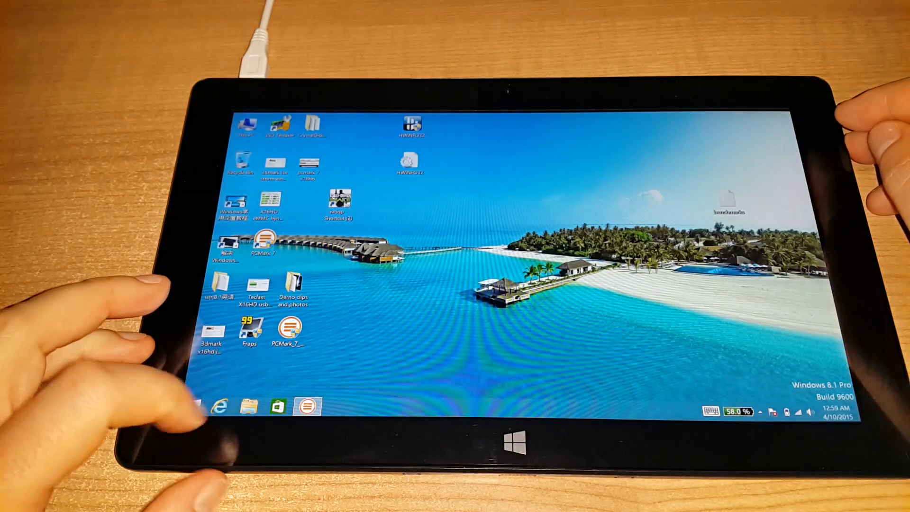
{"action": "left_click", "coordinate": [219, 405]}
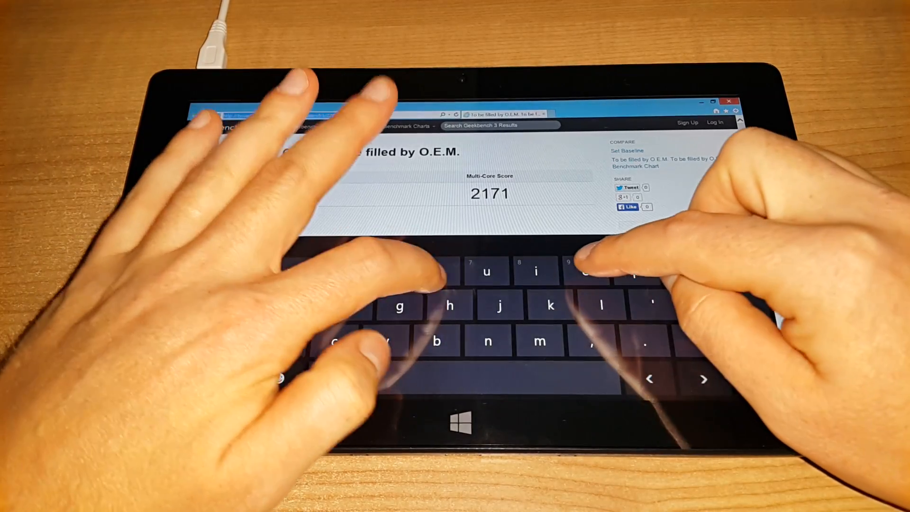
Step: Go to youtube.com from the address bar
{"action": "type", "text": "you"}
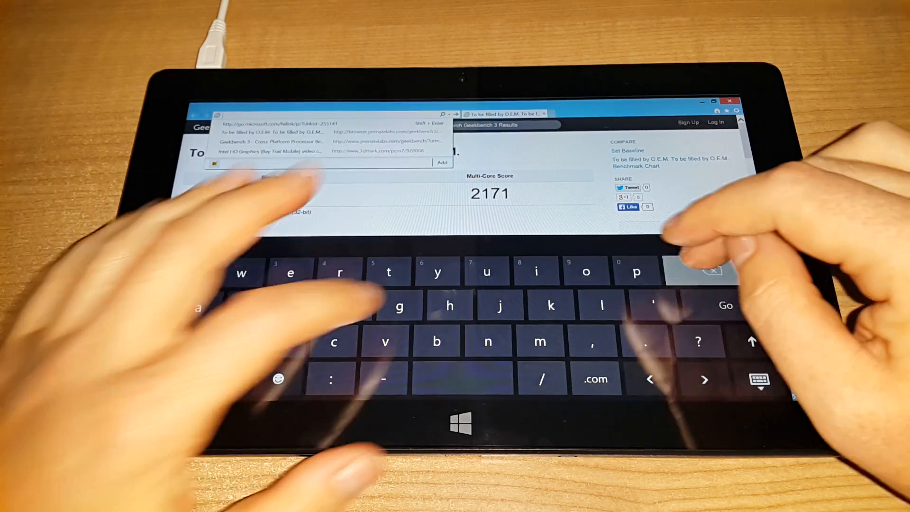
{"action": "type", "text": "youtube.com/"}
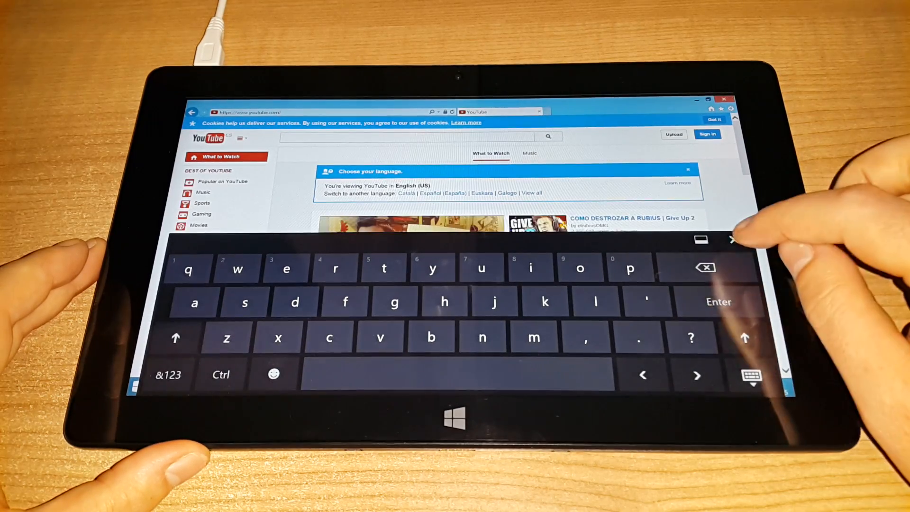
Step: Search YouTube for 'carbon based' and pick the hydroponic garden suggestion
{"action": "left_click", "coordinate": [732, 240]}
{"action": "type", "text": "c"}
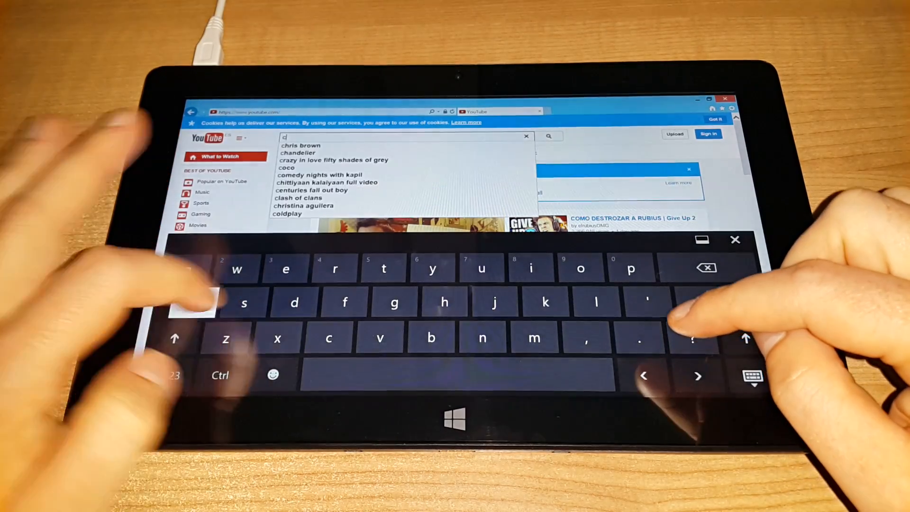
{"action": "type", "text": "arbon"}
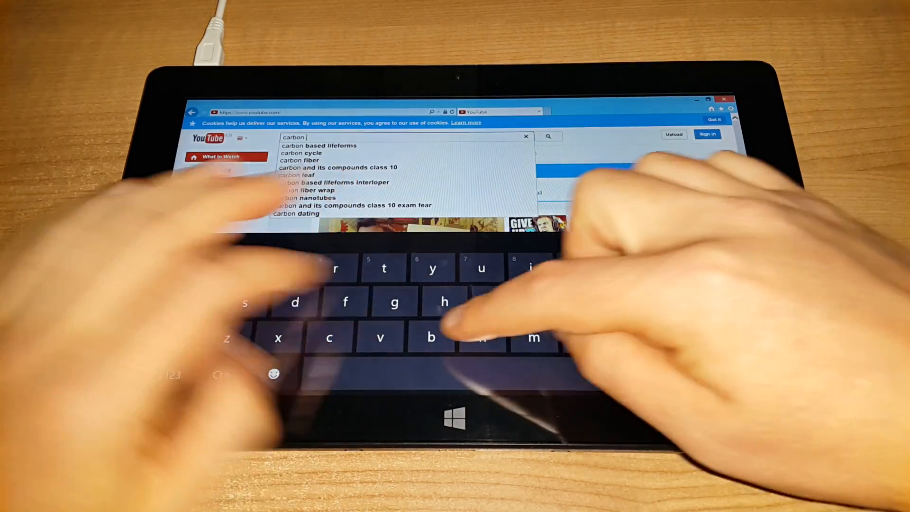
{"action": "type", "text": "based"}
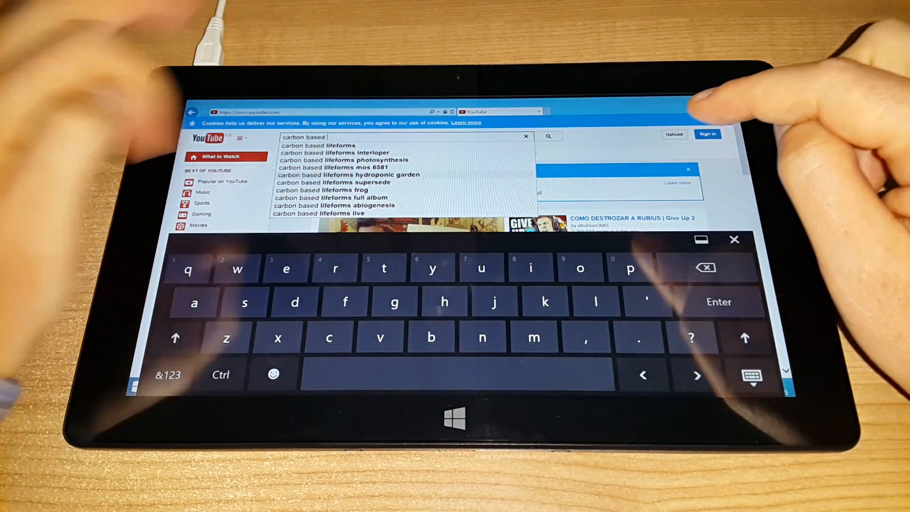
{"action": "left_click", "coordinate": [348, 174]}
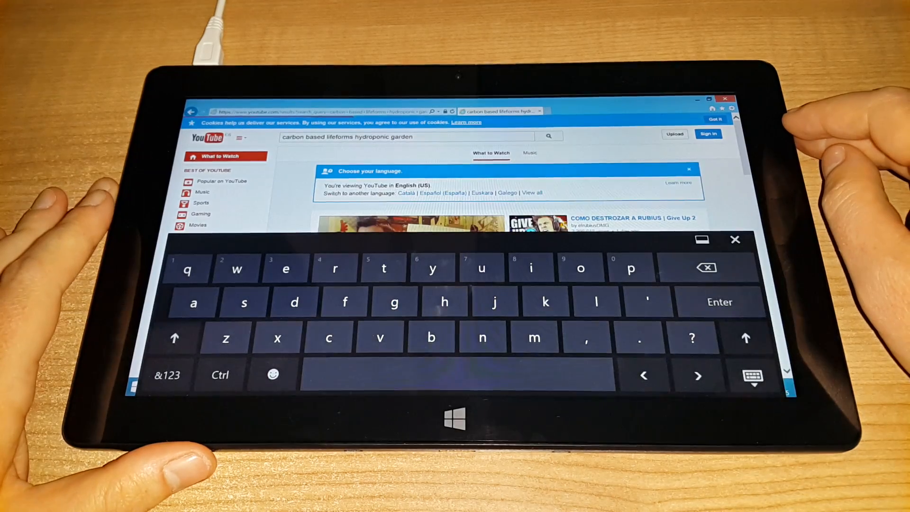
{"action": "left_click", "coordinate": [734, 239]}
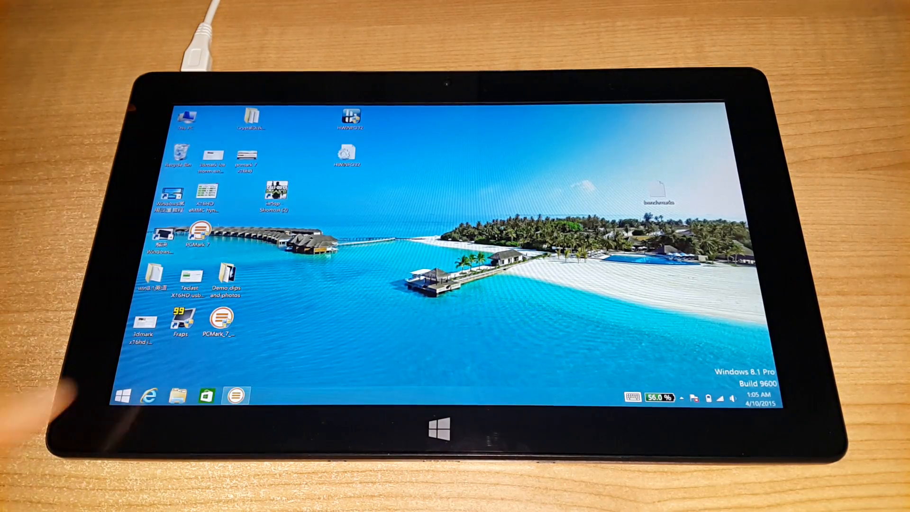
Step: Play the blue classic car demo clip from the desktop in the Video app
{"action": "left_click", "coordinate": [226, 276]}
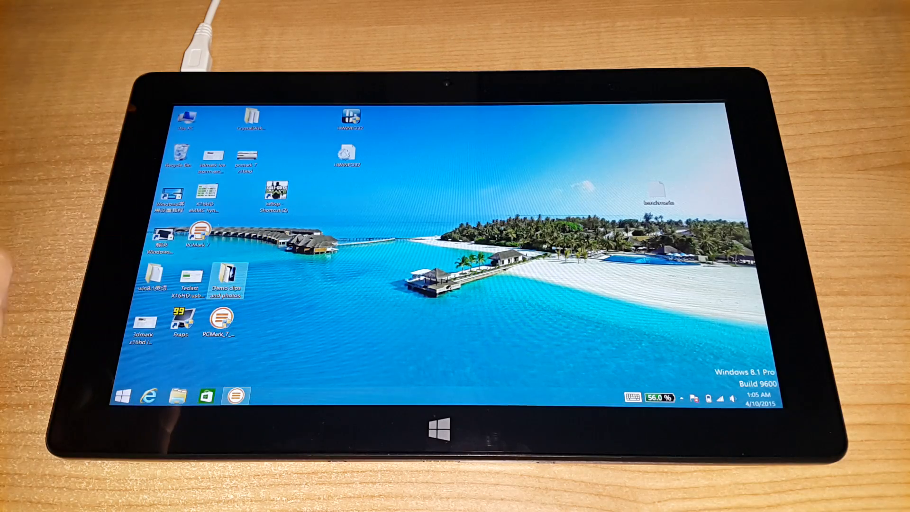
{"action": "double_click", "coordinate": [227, 278]}
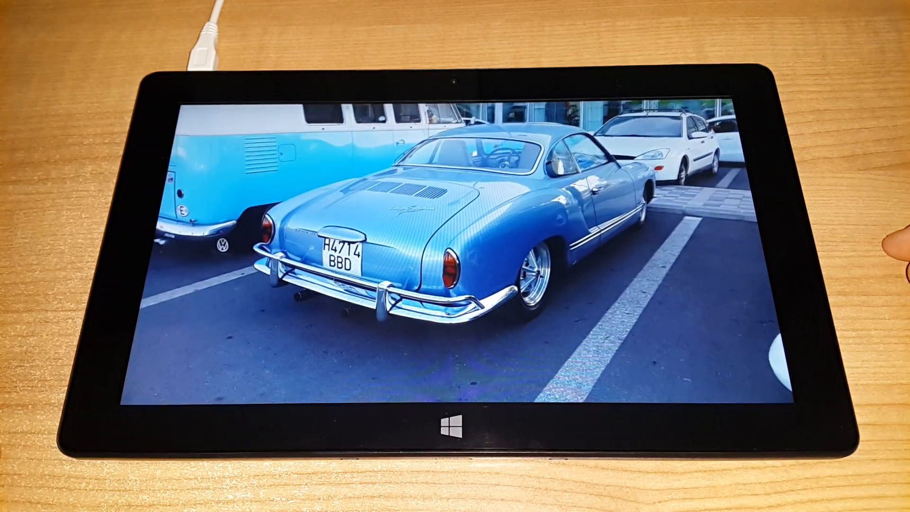
Step: Pause the car clip, seek further ahead, and resume playback
{"action": "left_click", "coordinate": [455, 232]}
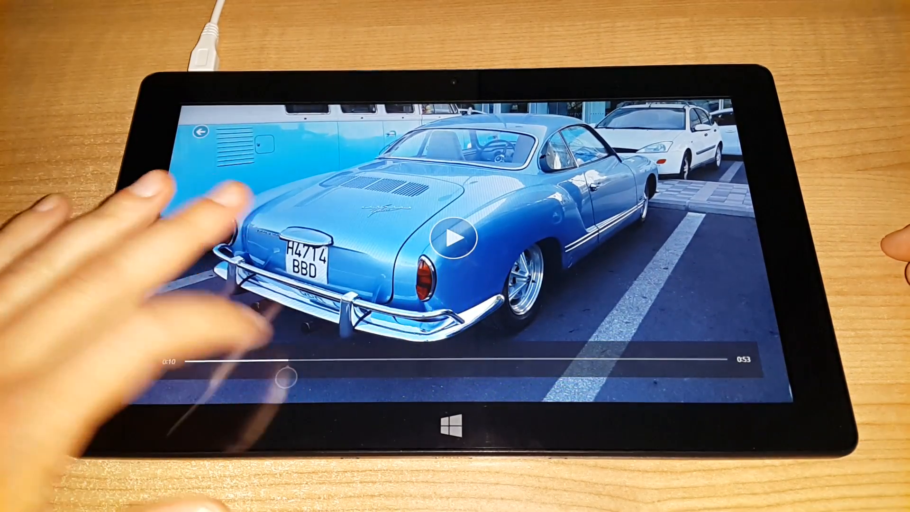
{"action": "left_click_drag", "start_coordinate": [285, 375], "coordinate": [435, 376]}
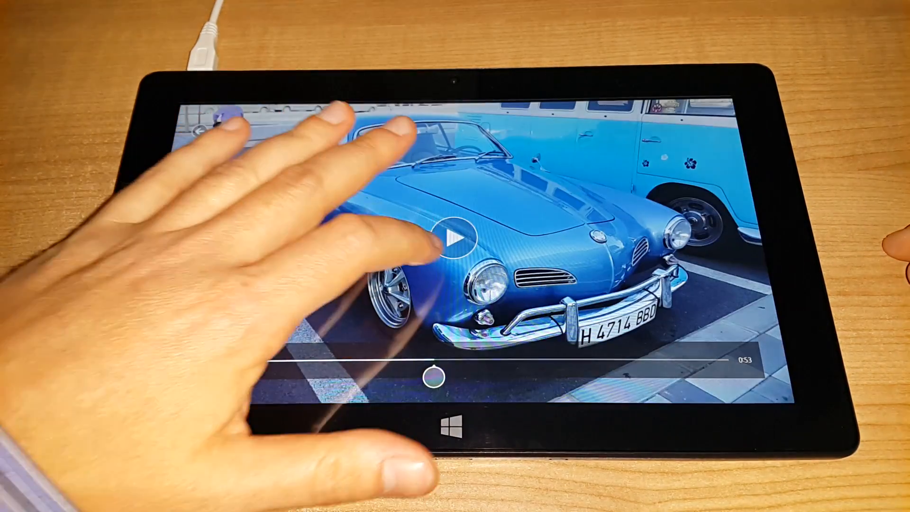
{"action": "left_click", "coordinate": [454, 238]}
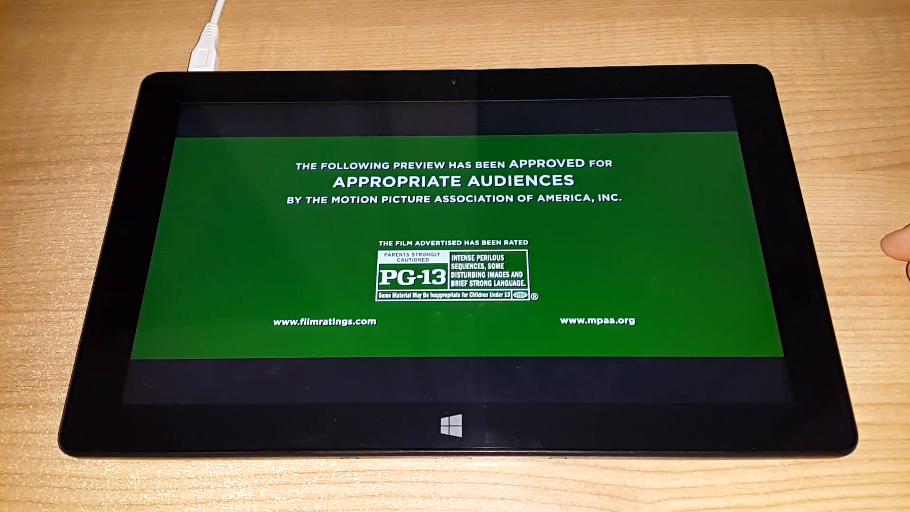
Step: Pause the space movie trailer and return to the Demo clips and photos folder
{"action": "left_click", "coordinate": [456, 232]}
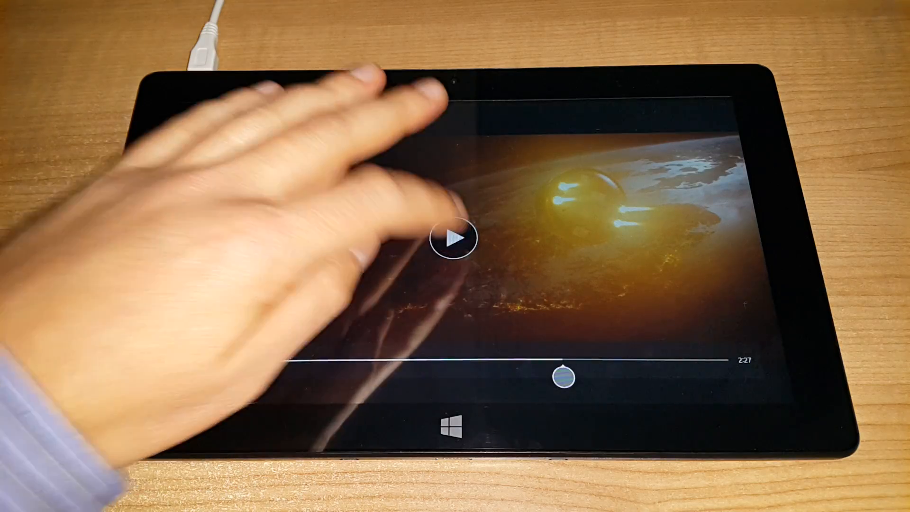
{"action": "left_click", "coordinate": [456, 238]}
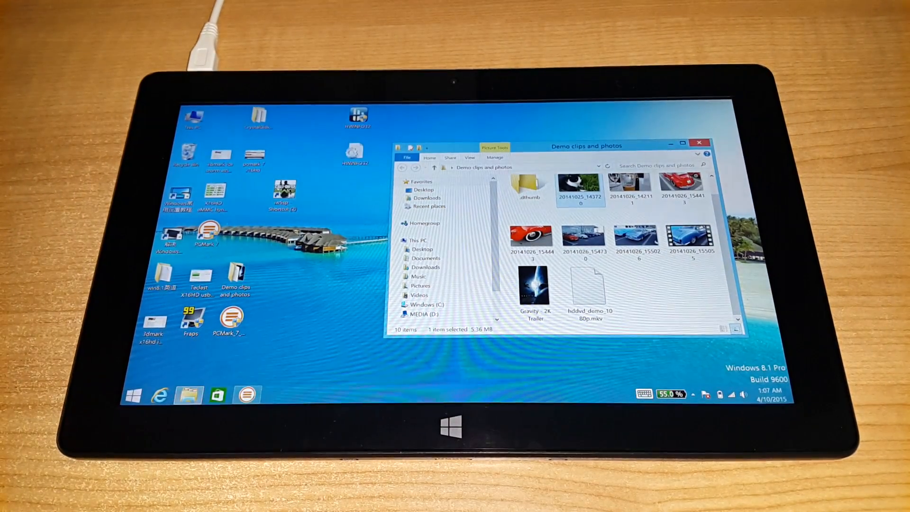
Step: Go up to This PC and reach its Properties to show the System page
{"action": "left_click", "coordinate": [590, 290]}
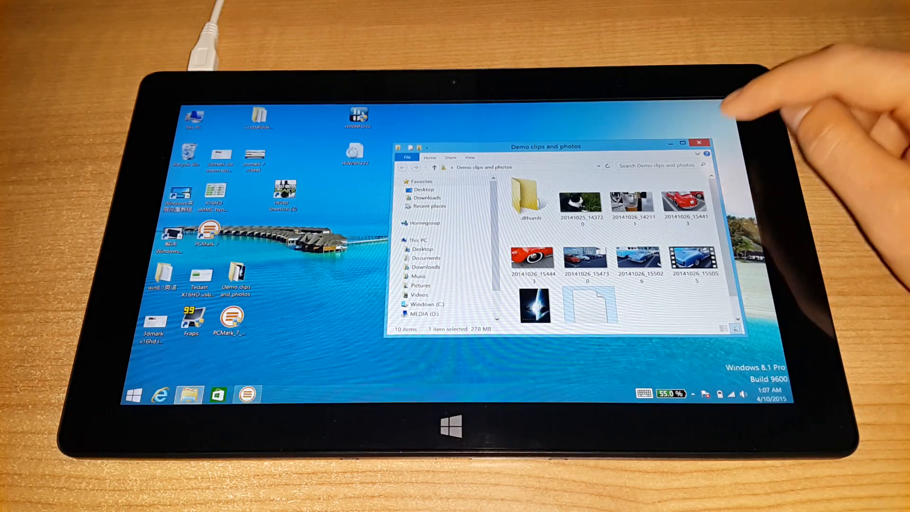
{"action": "left_click", "coordinate": [699, 143]}
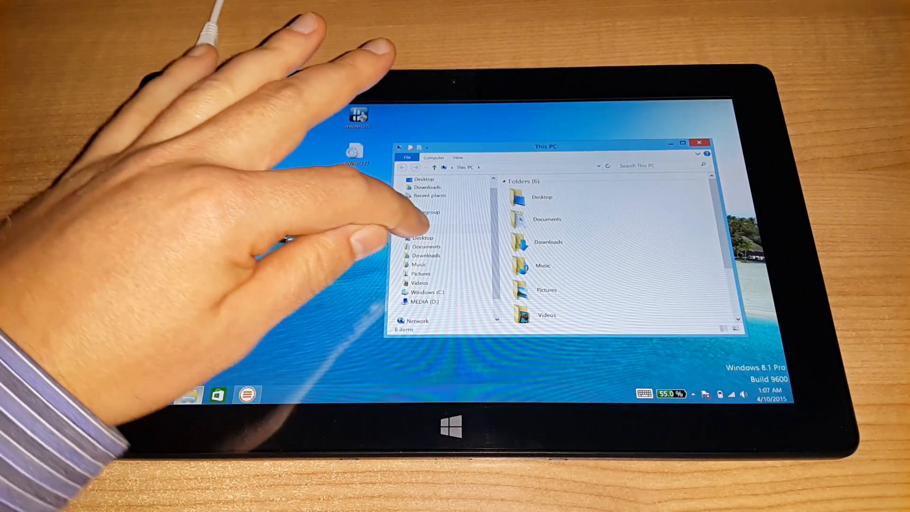
{"action": "right_click", "coordinate": [430, 223]}
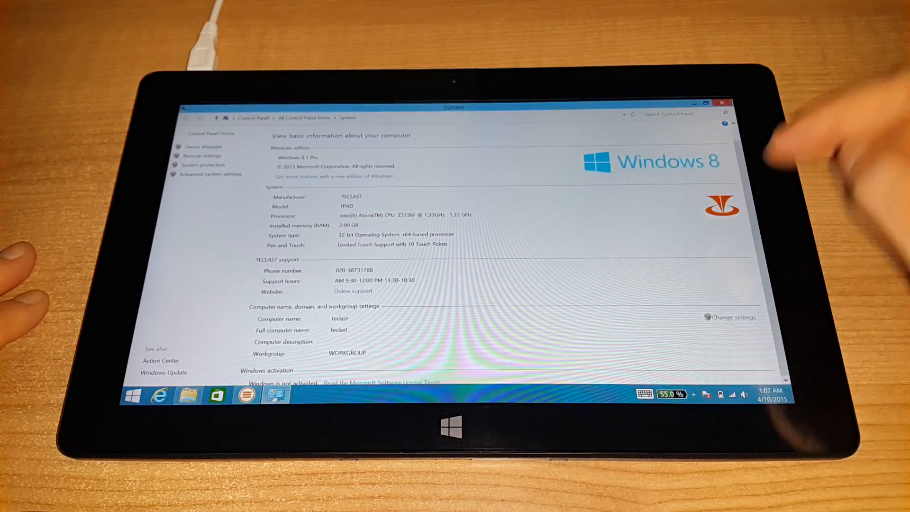
Step: Scroll the System page to read Atom CPU, 2.00 GB RAM, 32-bit Windows 8.1 Pro, not activated
{"action": "scroll", "scroll_direction": "down", "scroll_amount": 3}
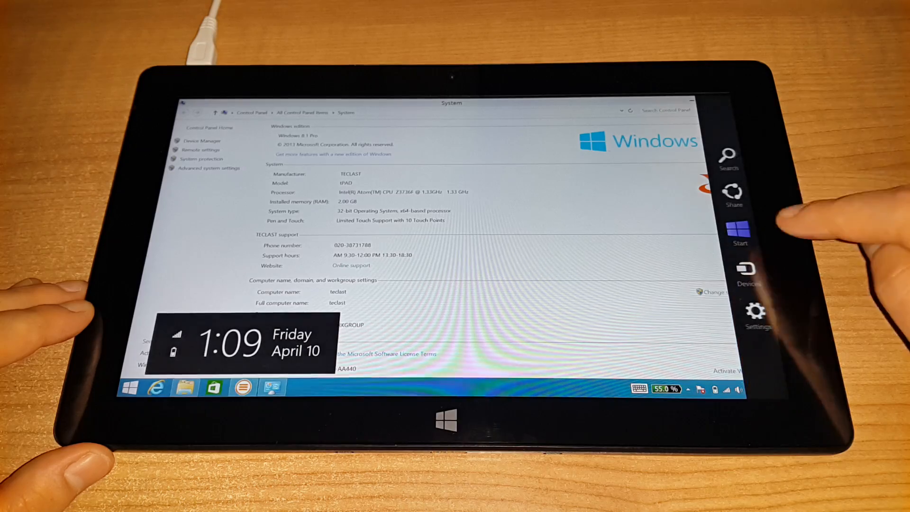
Step: Launch Asphalt 8 from the Apps list and dismiss the 'This app can't install' notice
{"action": "left_click", "coordinate": [740, 228]}
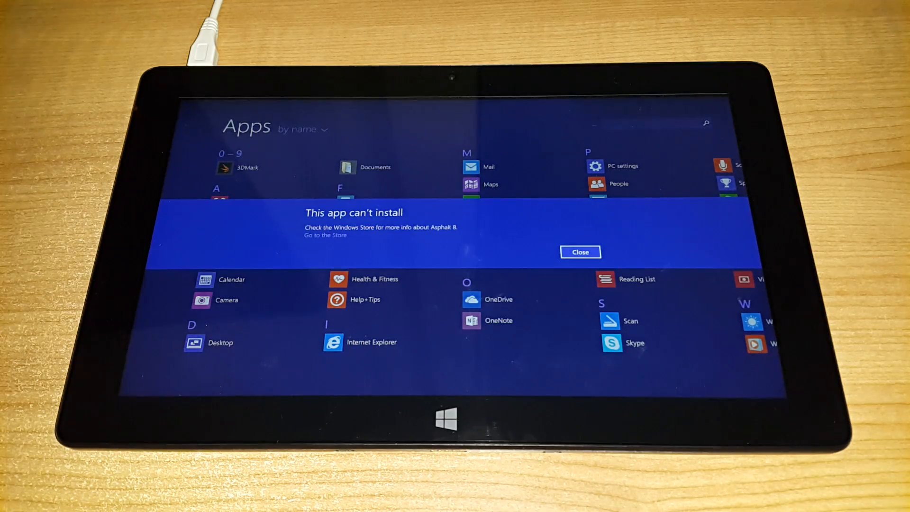
{"action": "left_click", "coordinate": [580, 252]}
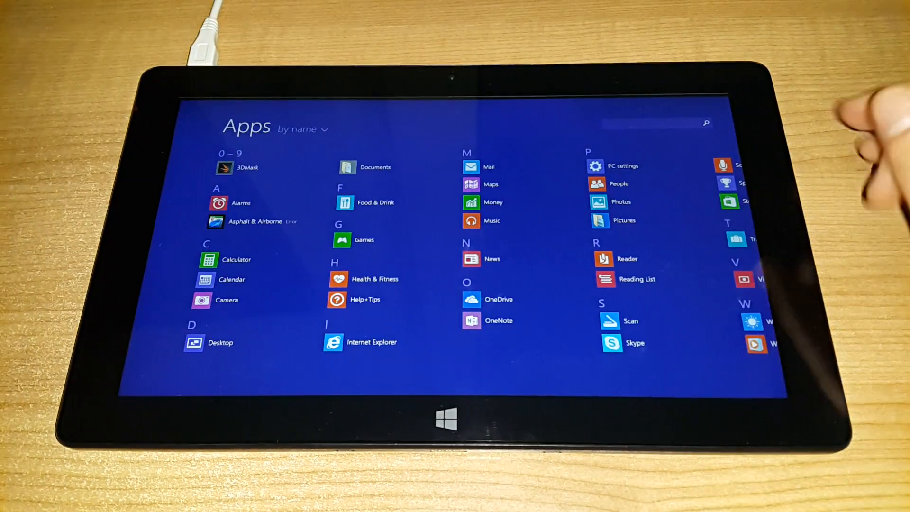